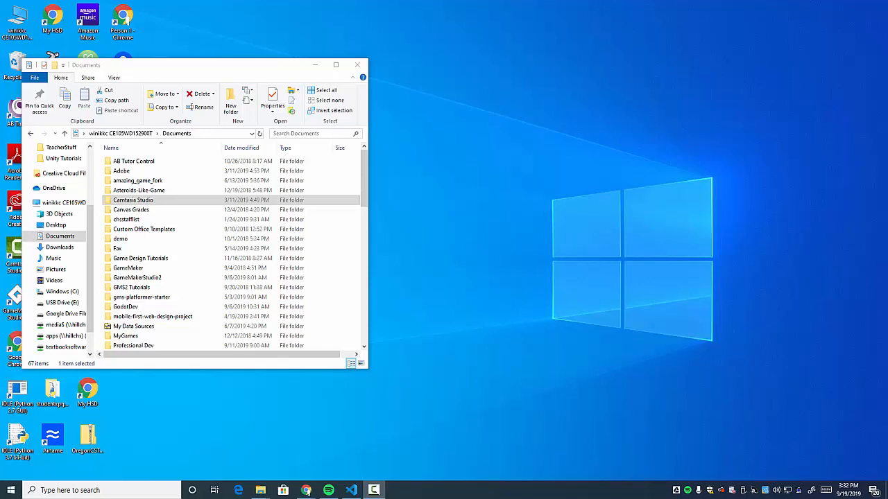
{"action": "mouse_move", "coordinate": [63, 483]}
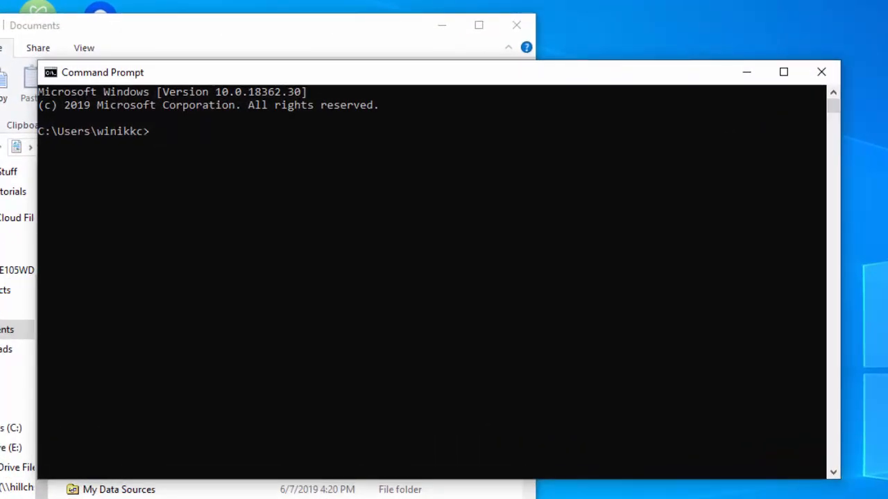
Step: Launch the Python 3.7 interactive interpreter from Command Prompt
{"action": "type", "text": "python"}
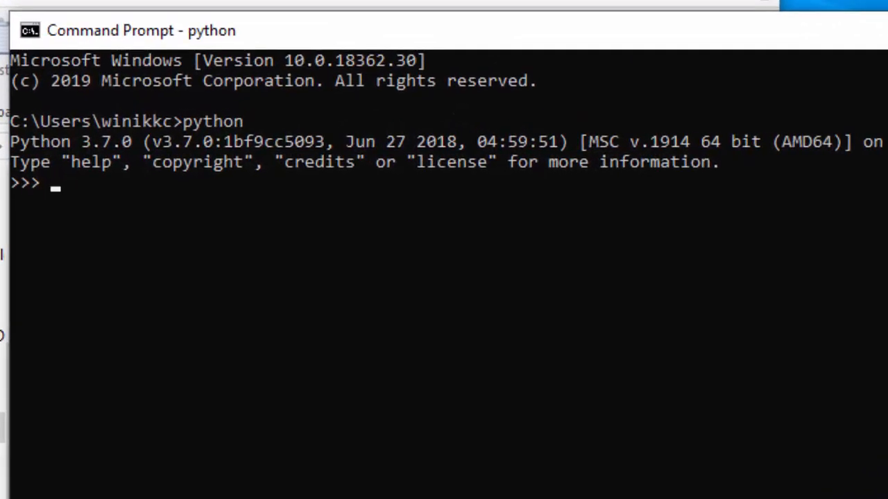
Step: Run print("hello, shell") at the >>> prompt to output hello, shell
{"action": "type", "text": "print(\""}
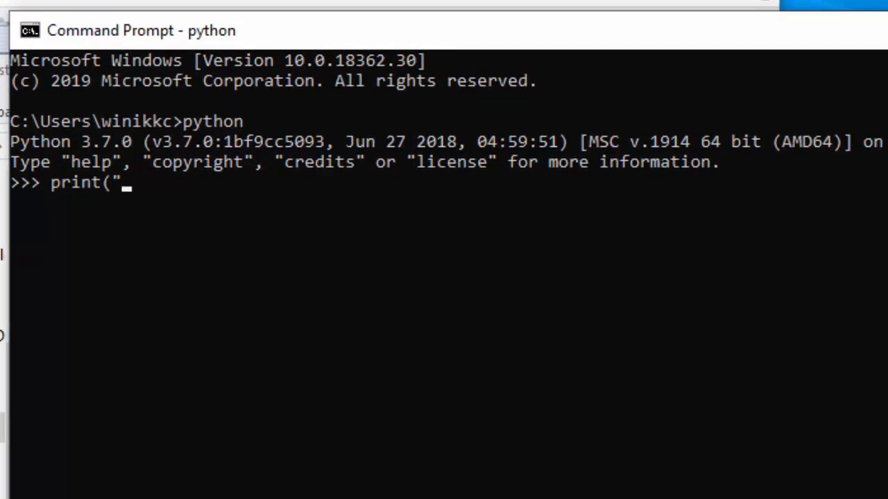
{"action": "type", "text": "hello,"}
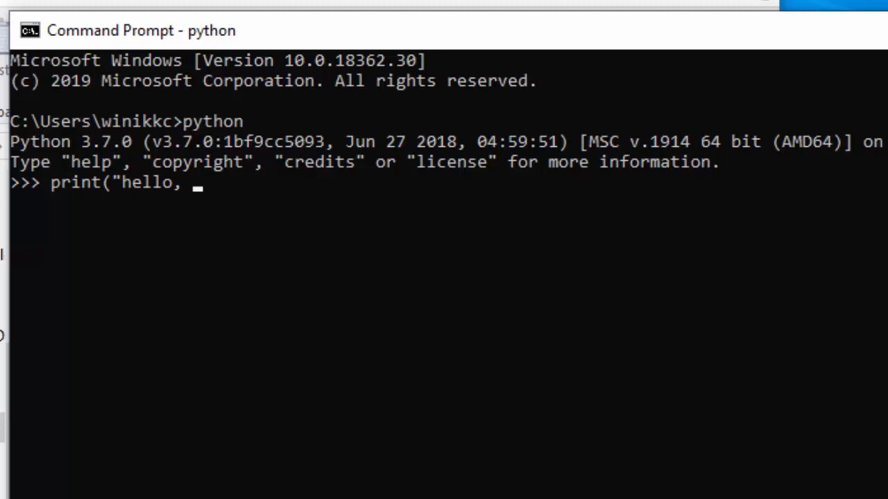
{"action": "type", "text": "shell\")"}
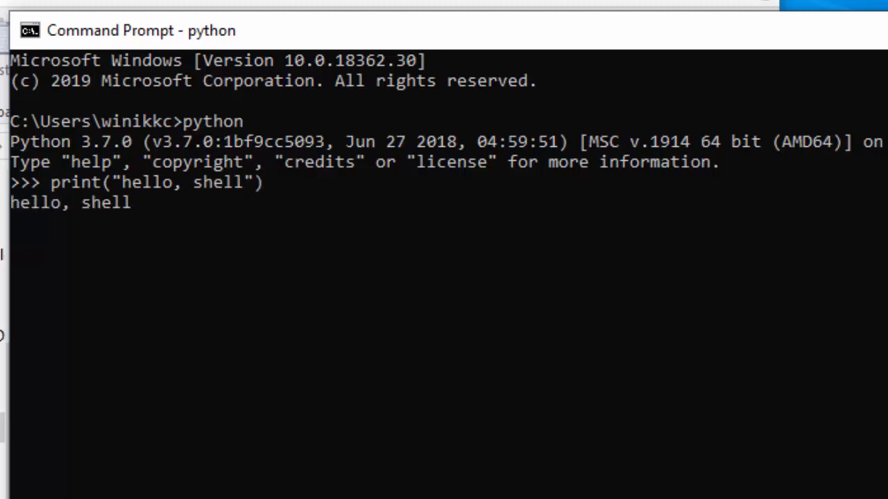
{"action": "key", "text": "enter"}
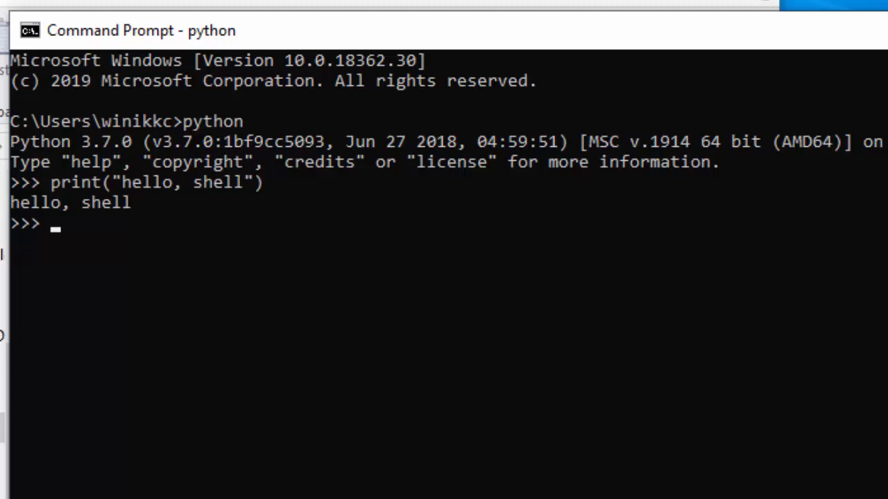
Step: Run exit() to leave Python and return to the Command Prompt
{"action": "type", "text": "exit"}
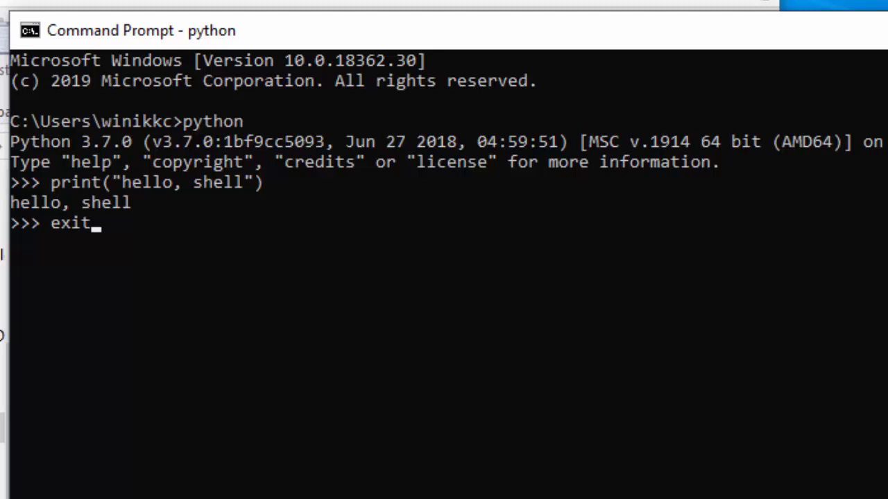
{"action": "key", "text": "enter"}
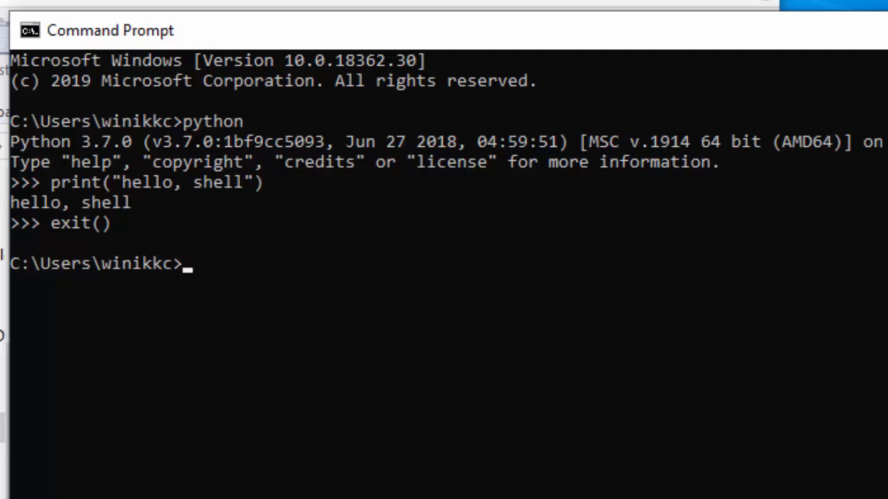
Step: Run vim (not recognized in Command Prompt), then exit the command window
{"action": "type", "text": "vim"}
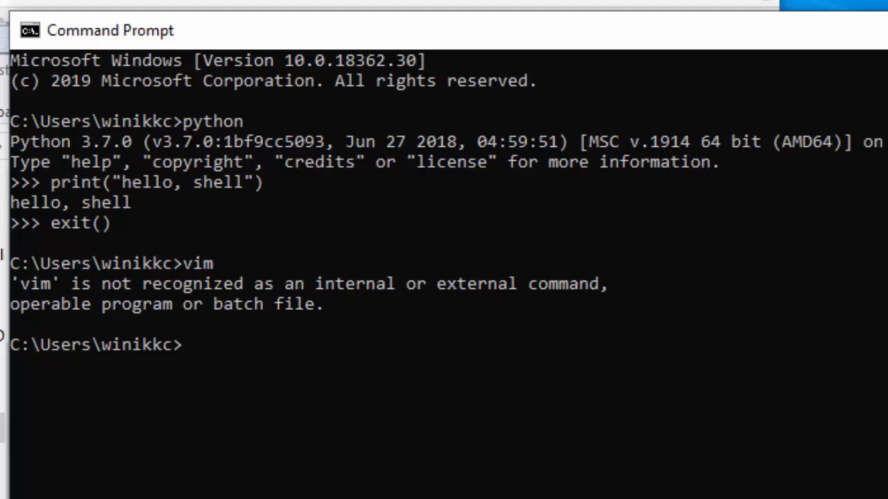
{"action": "type", "text": "exit"}
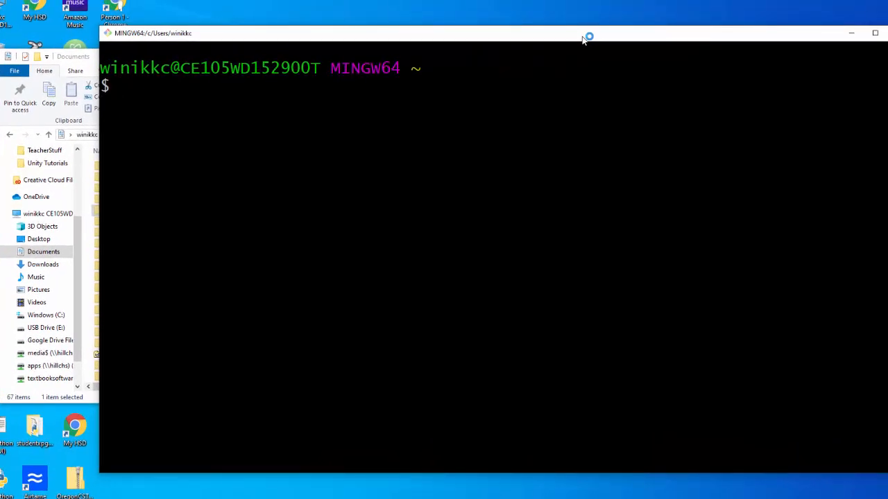
Step: Run dir in Git Bash and scroll through the home directory listing
{"action": "type", "text": "dir"}
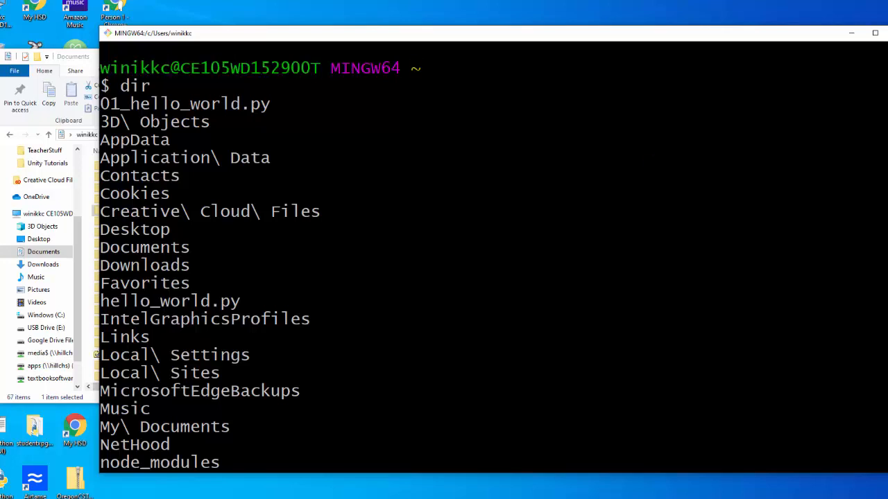
{"action": "mouse_move", "coordinate": [90, 76]}
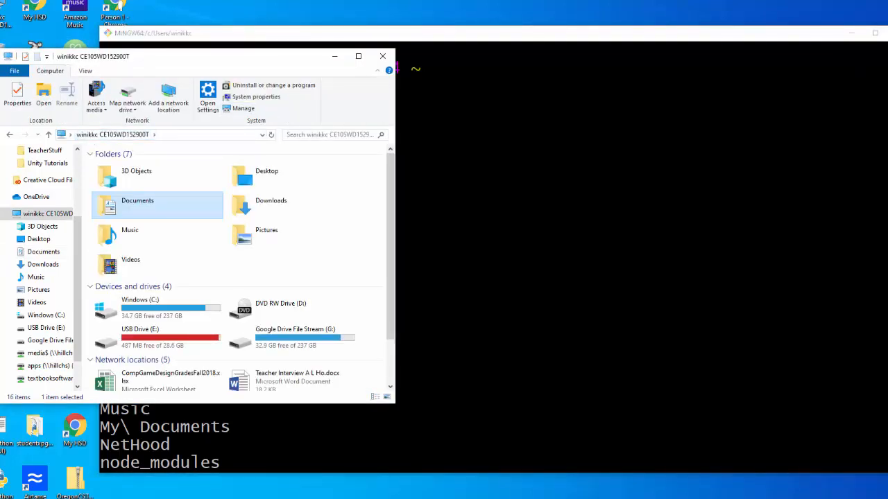
{"action": "double_click", "coordinate": [138, 205]}
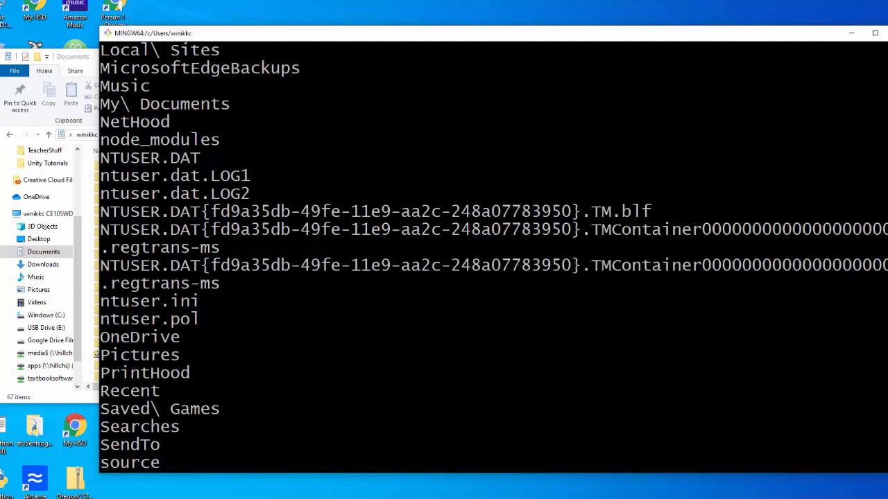
{"action": "scroll", "scroll_direction": "down", "scroll_amount": 3}
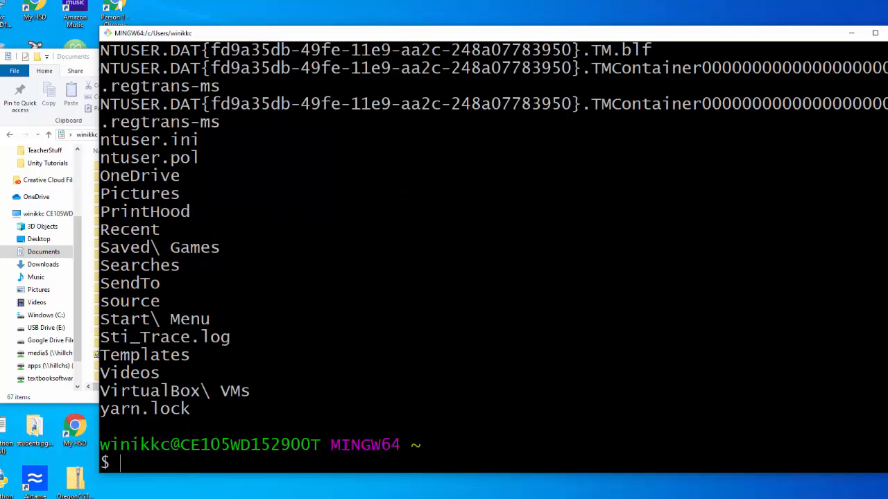
Step: Run mkdir documents/python_examples to create the folder inside Documents
{"action": "type", "text": "mkdir"}
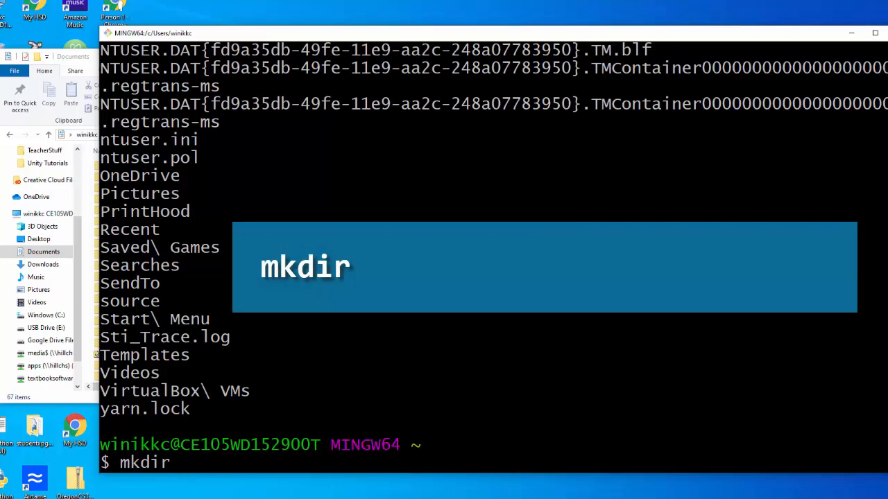
{"action": "type", "text": "d"}
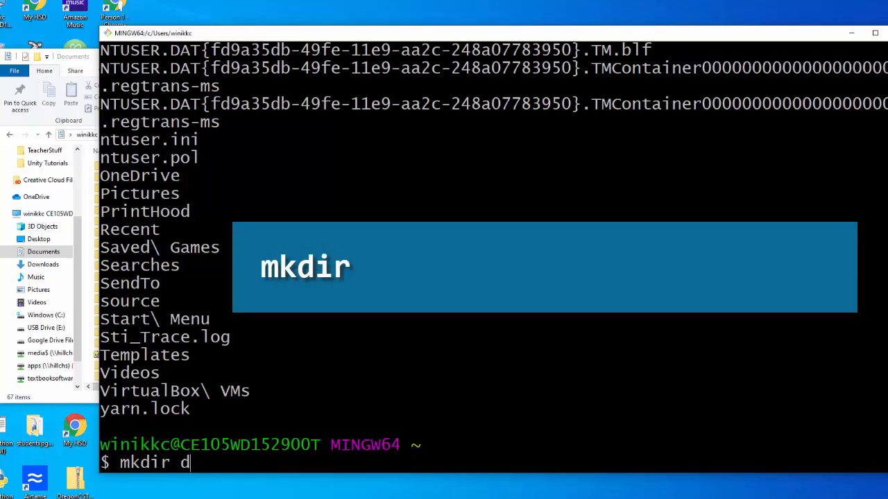
{"action": "type", "text": "ocuments/pyt"}
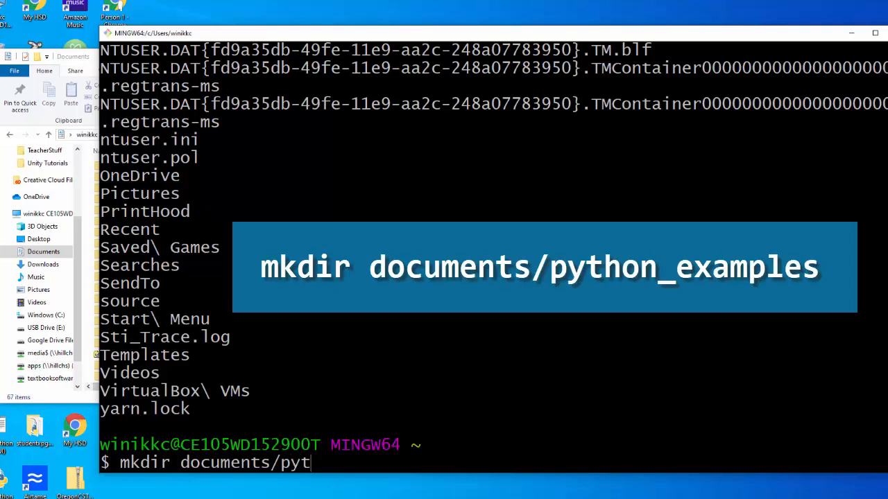
{"action": "type", "text": "hon_examples"}
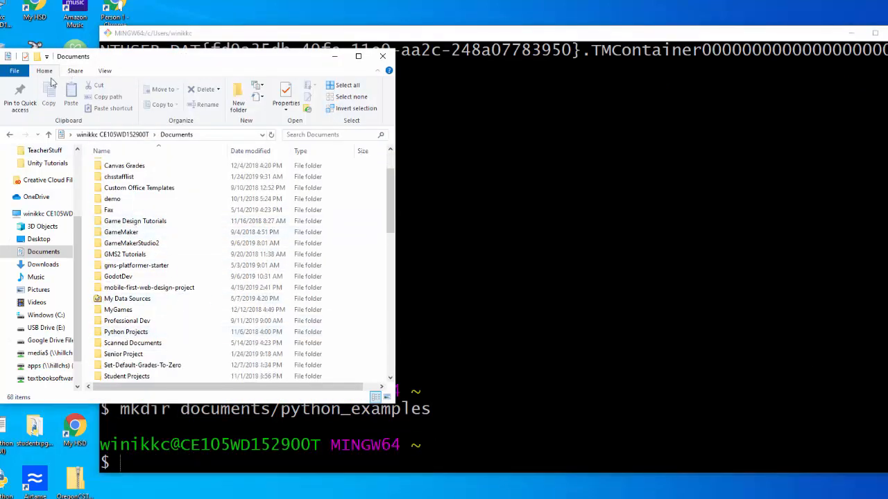
Step: Browse to This PC and Documents in File Explorer to check the new folder
{"action": "left_click", "coordinate": [49, 135]}
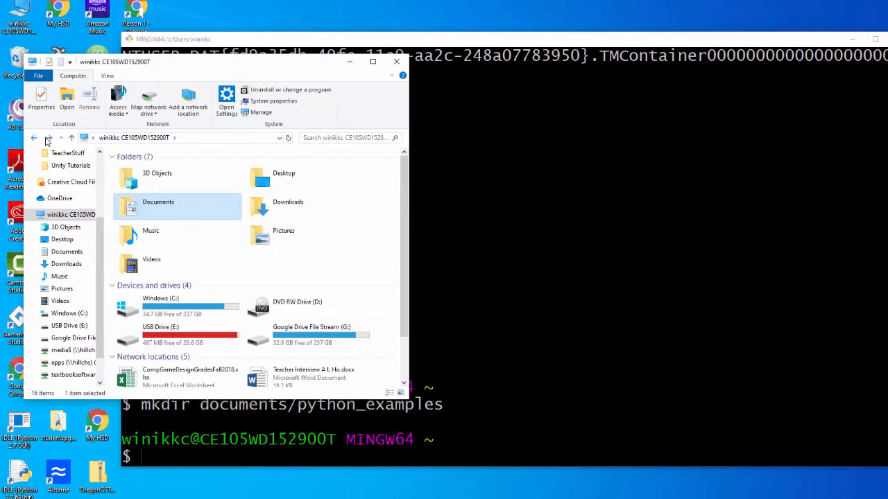
{"action": "double_click", "coordinate": [158, 203]}
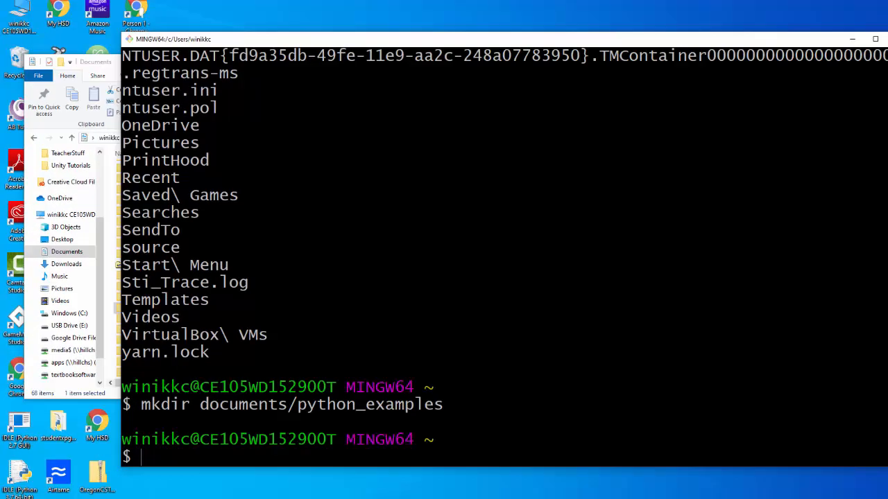
Step: Run mkdir documents/python examples without quotes, creating a separate python folder
{"action": "type", "text": "mkd"}
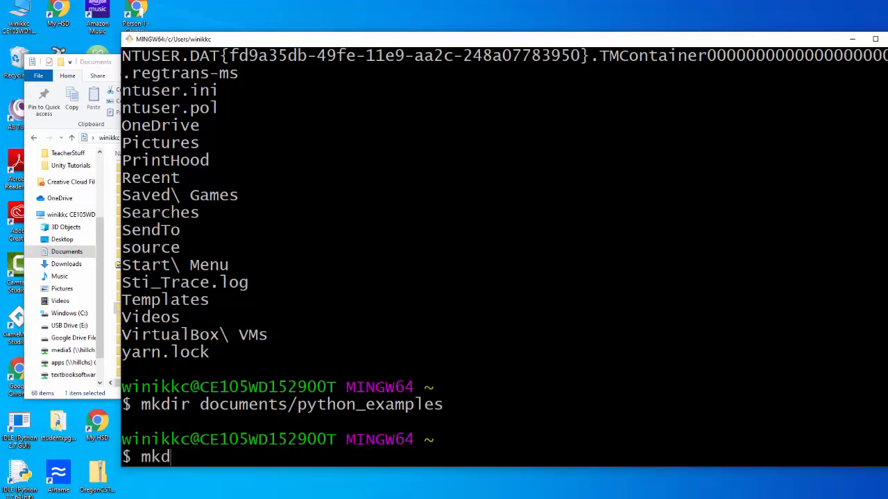
{"action": "type", "text": "ir"}
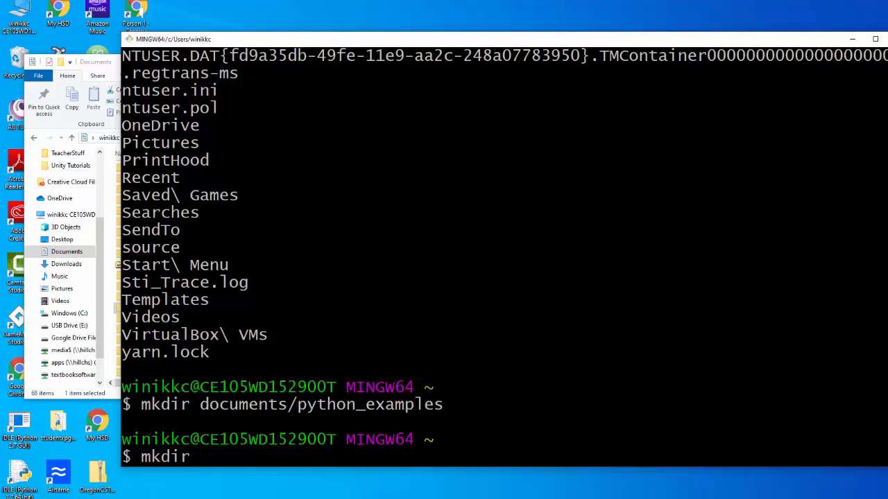
{"action": "type", "text": "docume"}
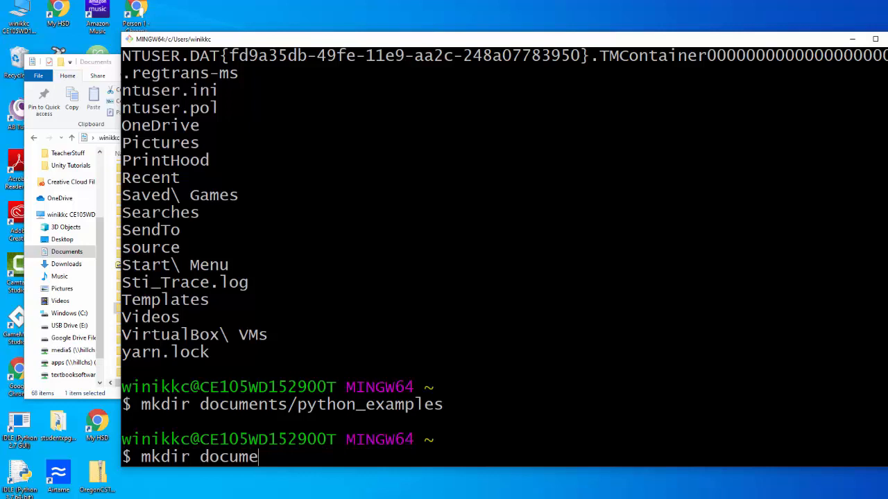
{"action": "type", "text": "nts/"}
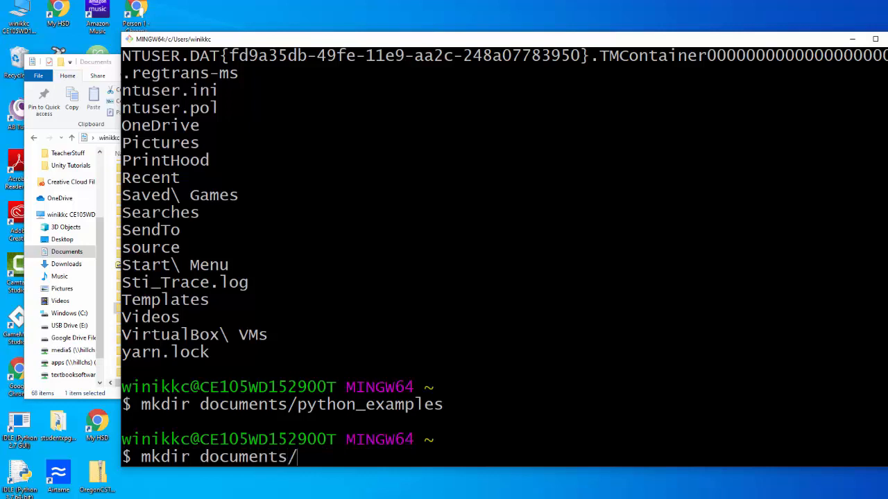
{"action": "type", "text": "python"}
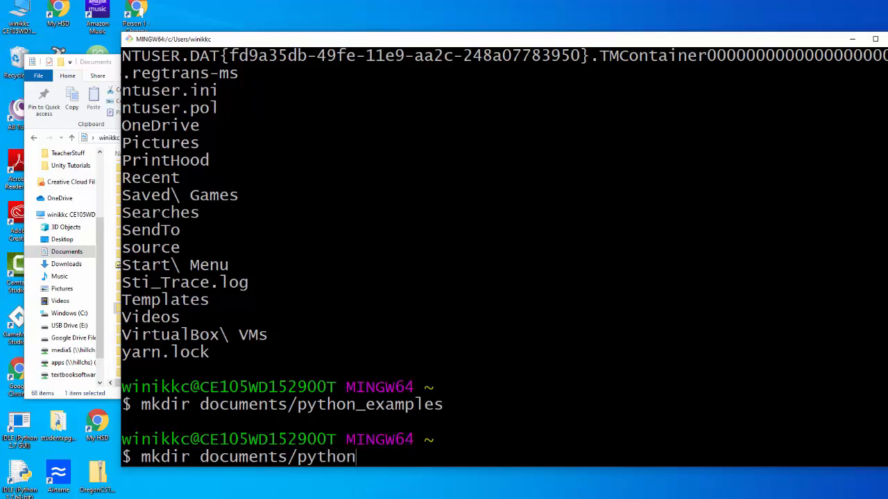
{"action": "type", "text": "examples"}
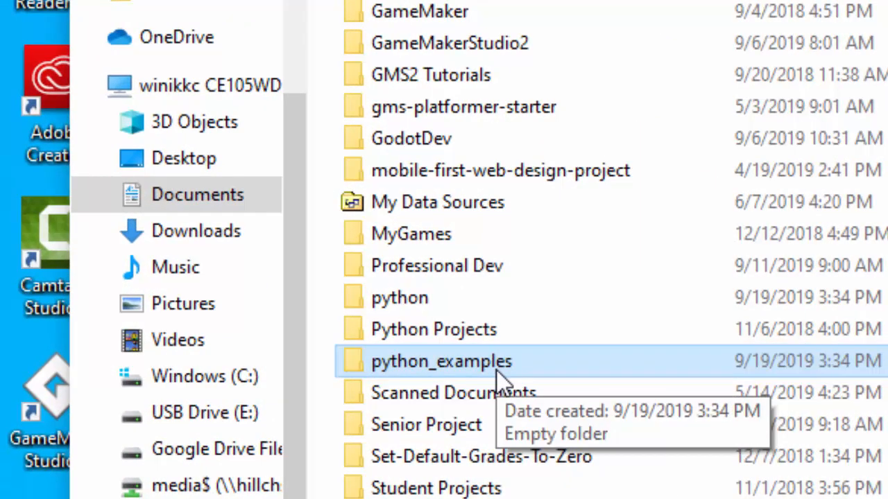
{"action": "mouse_move", "coordinate": [432, 330]}
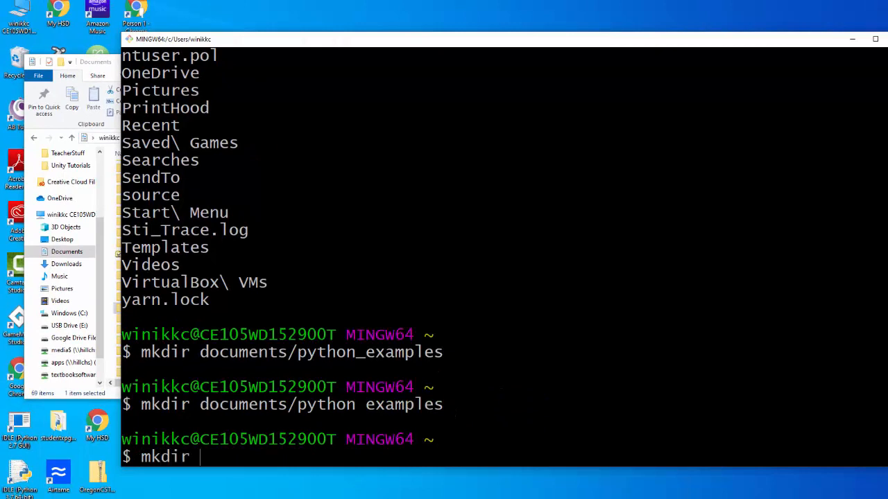
Step: Run mkdir 'documents/python examples' with quotes and return to the Git Bash window
{"action": "type", "text": "doc"}
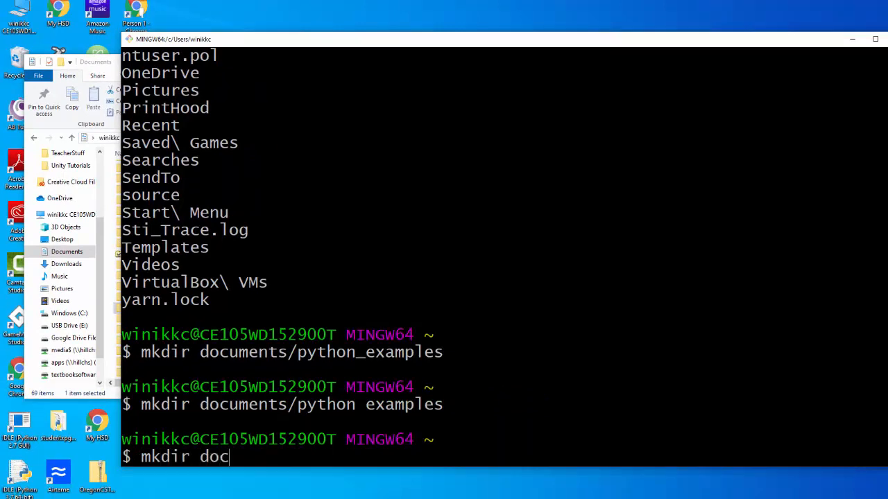
{"action": "type", "text": "uments"}
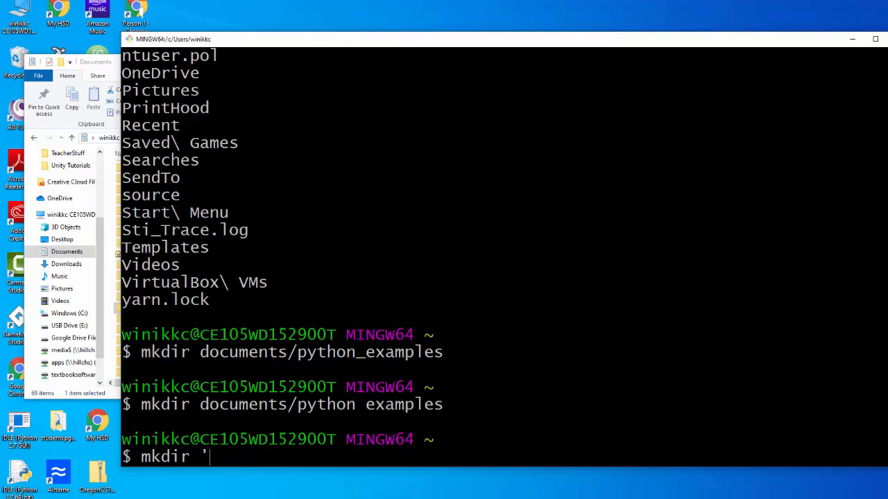
{"action": "type", "text": "do"}
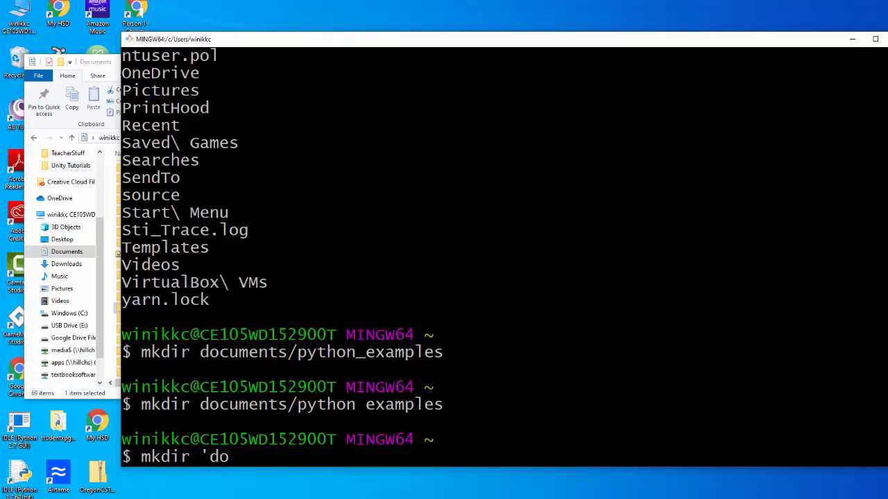
{"action": "type", "text": "cm"}
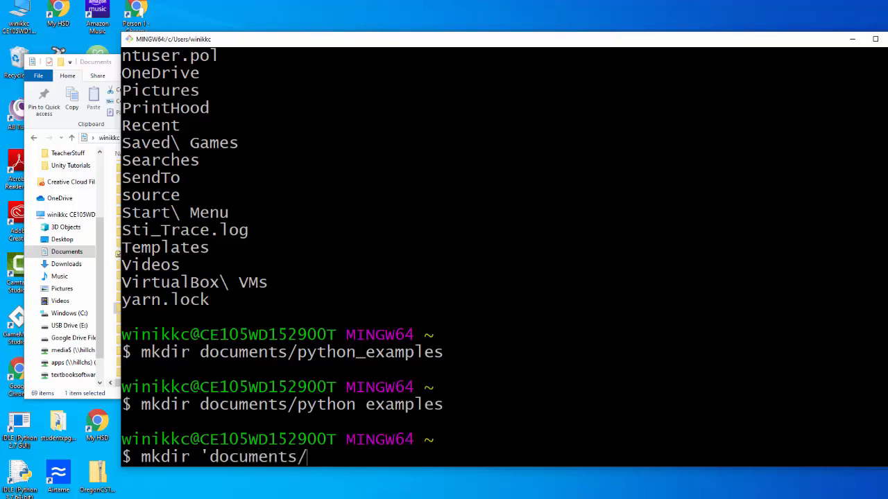
{"action": "type", "text": "python"}
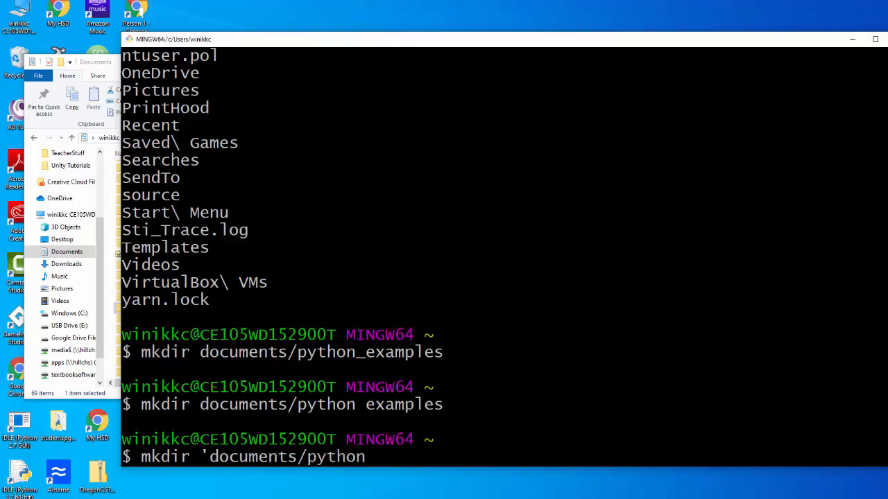
{"action": "type", "text": "examples"}
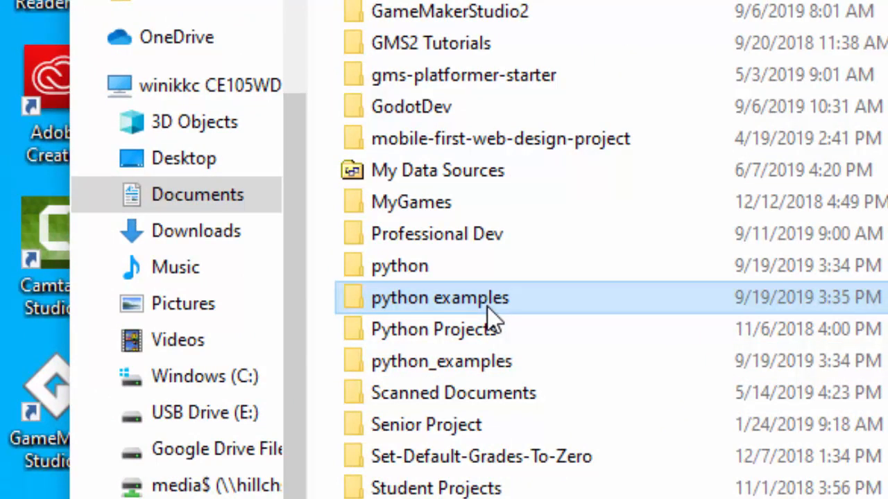
{"action": "mouse_move", "coordinate": [548, 322]}
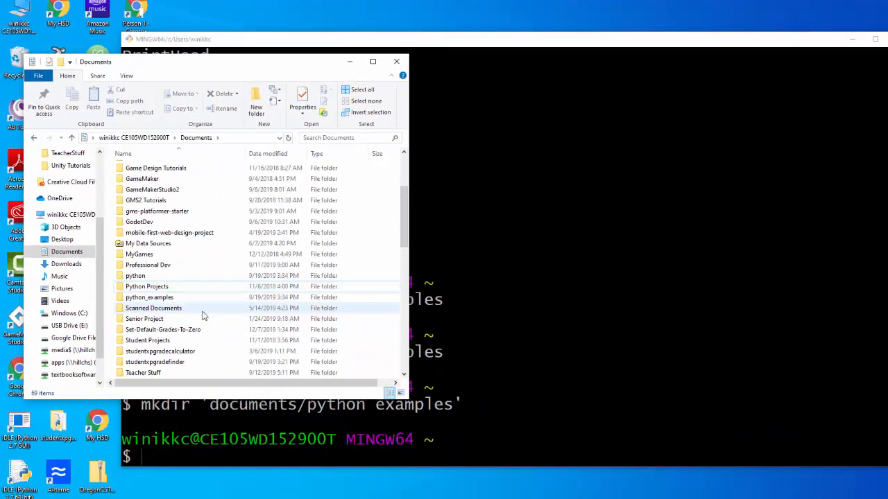
{"action": "left_click", "coordinate": [150, 296]}
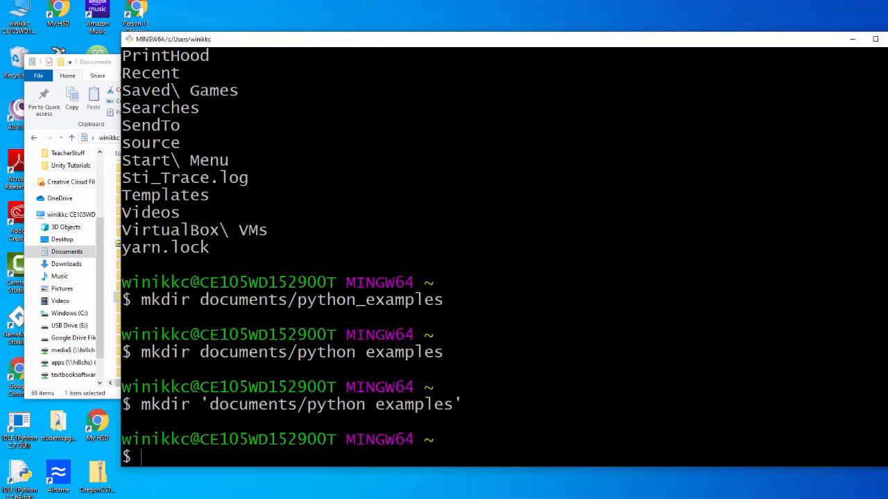
Step: Run cd documents/python_examples to move into the new folder
{"action": "type", "text": "cd"}
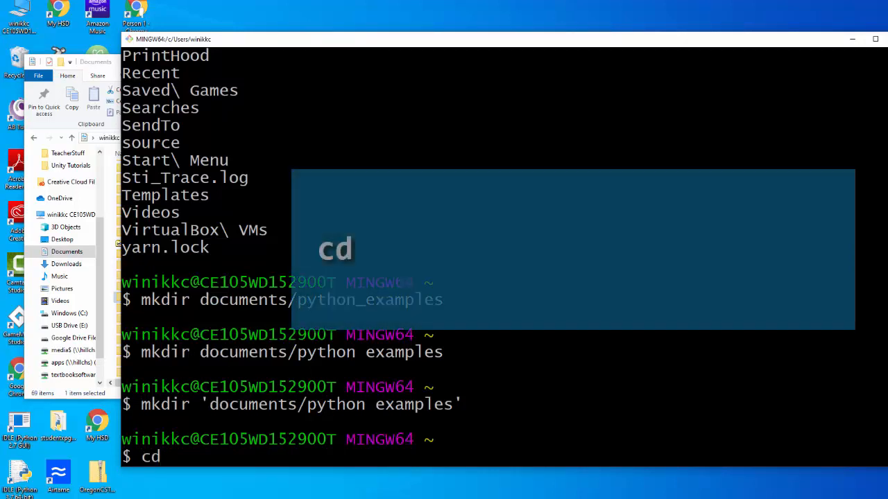
{"action": "type", "text": "documents/"}
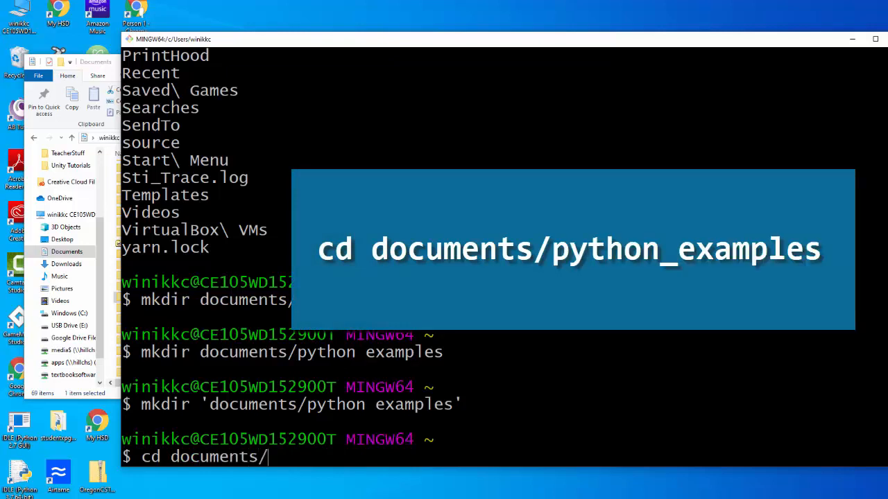
{"action": "type", "text": "python_"}
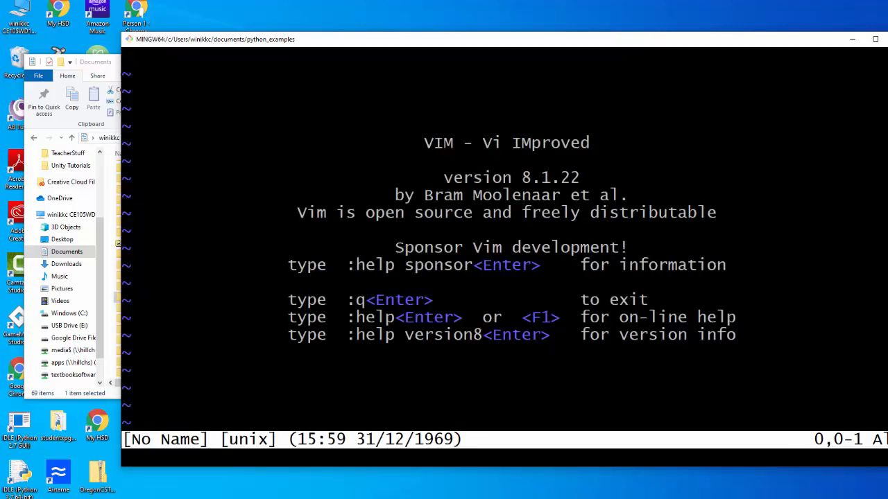
{"action": "key", "text": "i"}
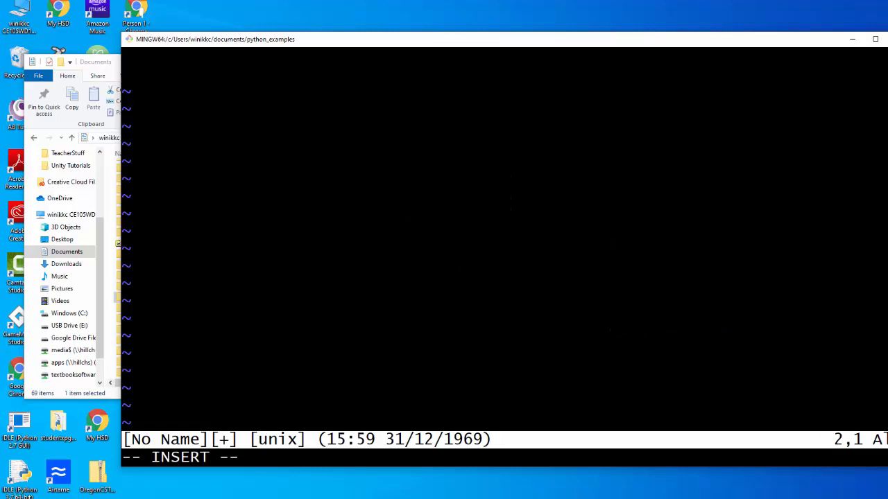
{"action": "type", "text": ":q"}
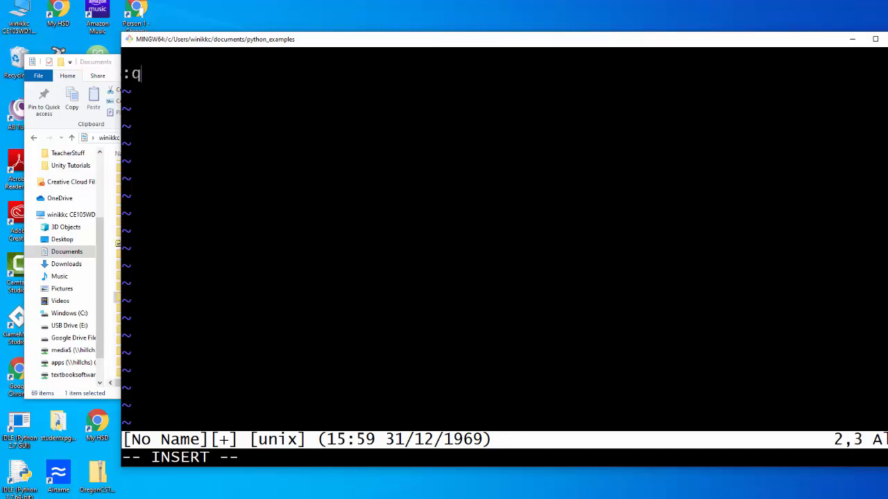
{"action": "key", "text": "backspace"}
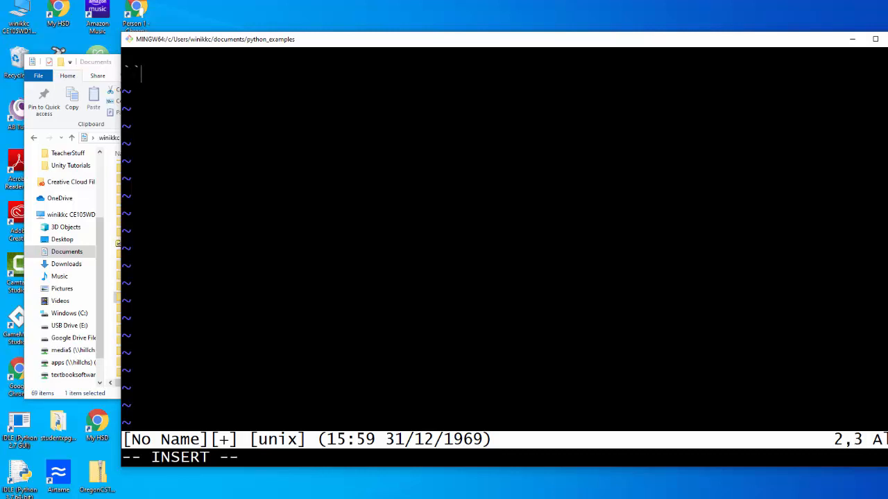
{"action": "key", "text": "Escape"}
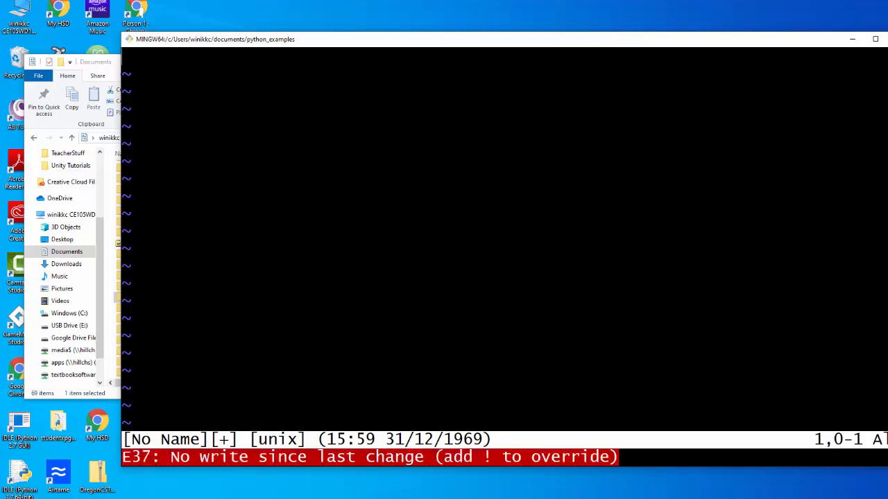
{"action": "type", "text": ":q"}
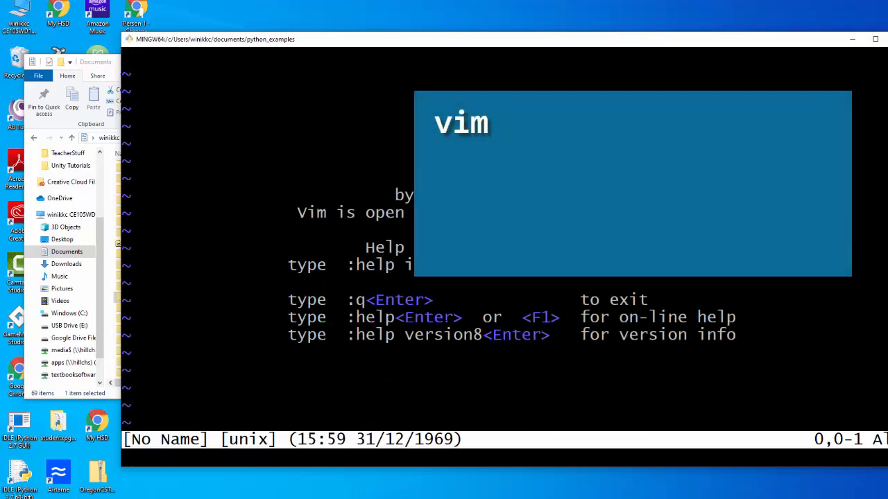
Step: Enter insert mode, write print("Hello, VIM") and return to normal mode with Esc
{"action": "type", "text": "s"}
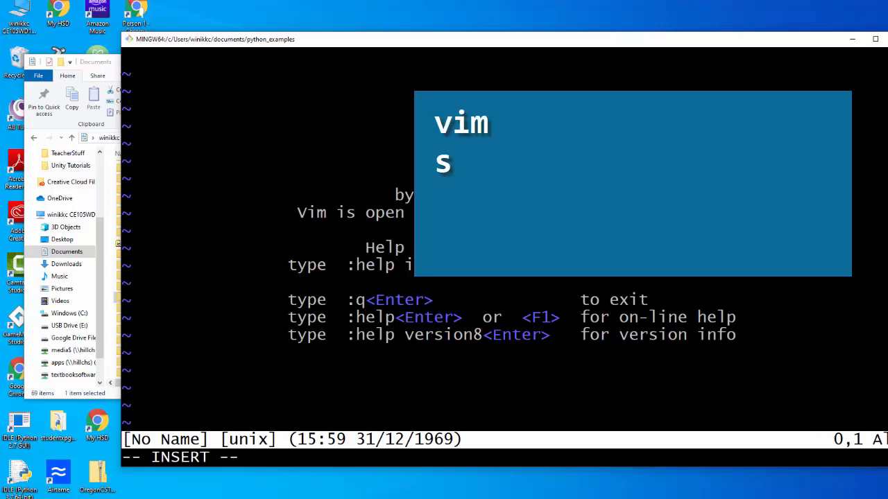
{"action": "type", "text": "print"}
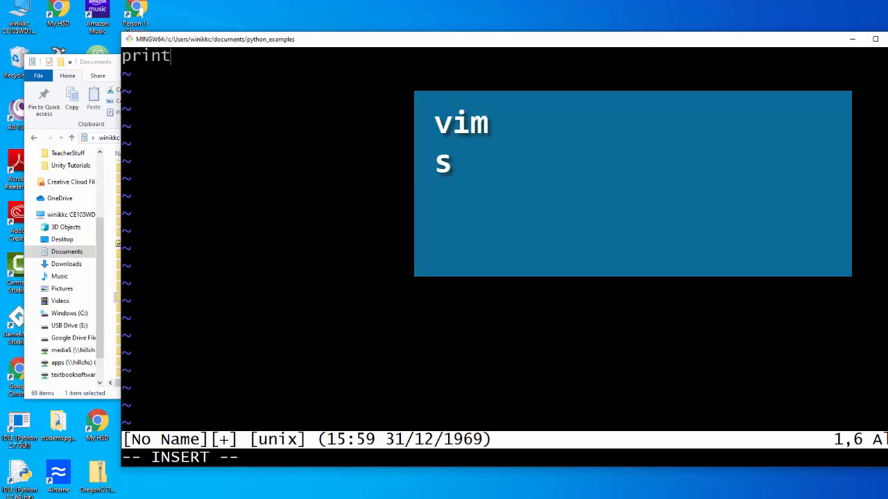
{"action": "type", "text": "(\"H"}
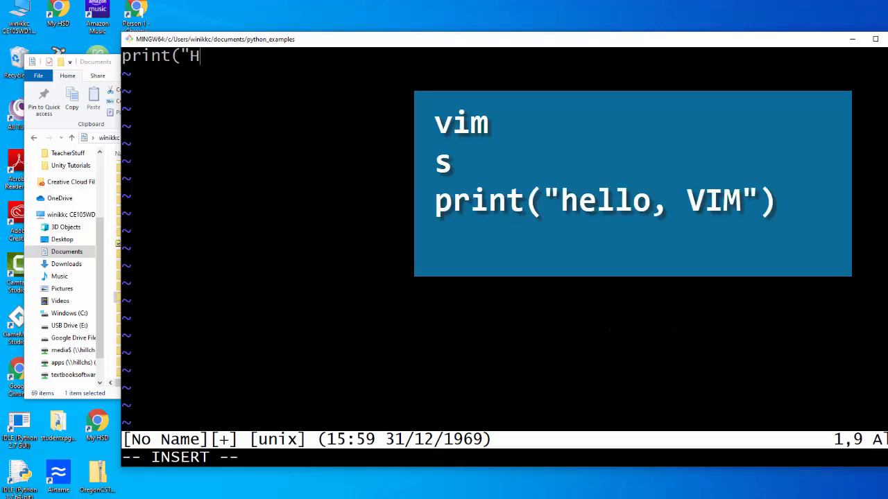
{"action": "type", "text": "ello"}
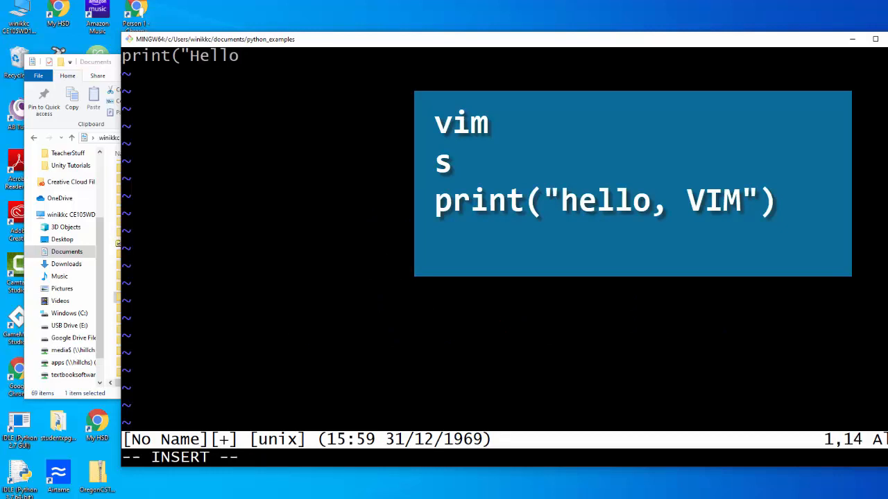
{"action": "type", "text": ", VIM\")"}
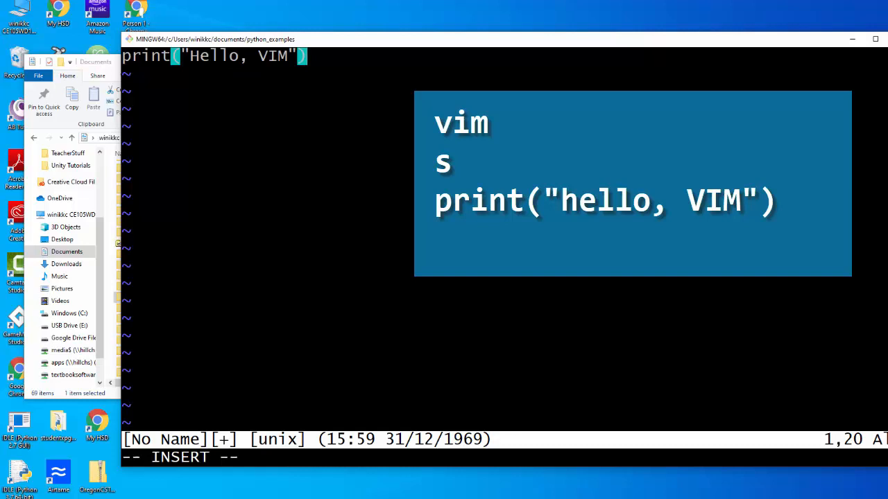
{"action": "key", "text": "Escape"}
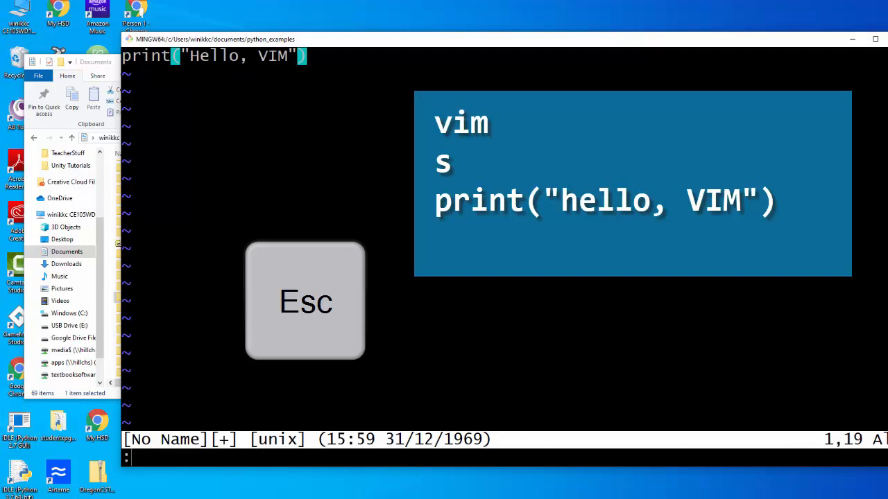
Step: Write the buffer as 01_hello_world.py and quit vim with :wq
{"action": "type", "text": ":wq"}
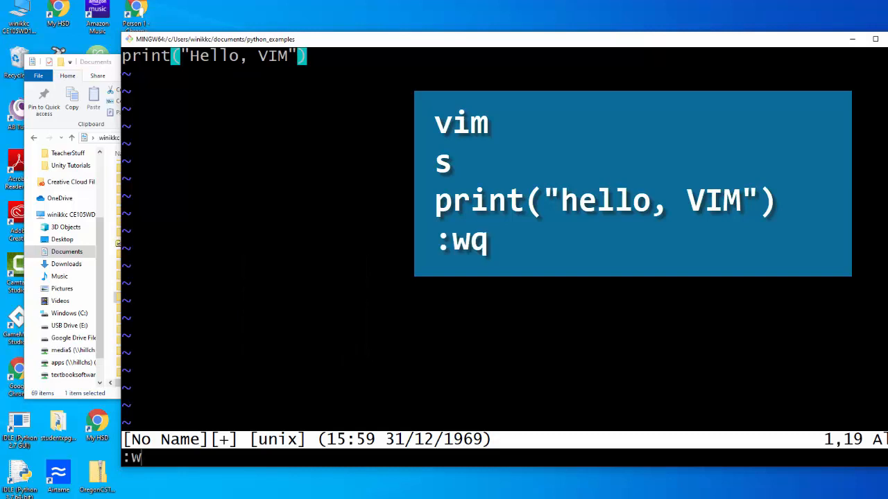
{"action": "type", "text": "q"}
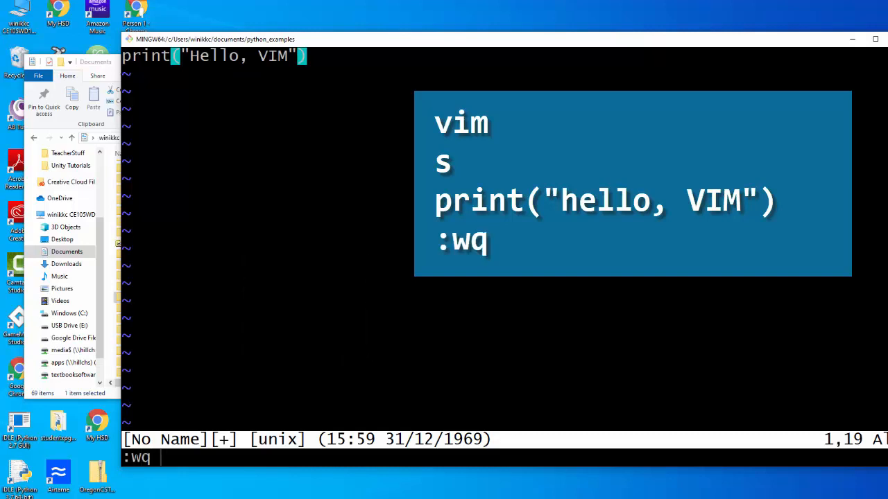
{"action": "type", "text": "01"}
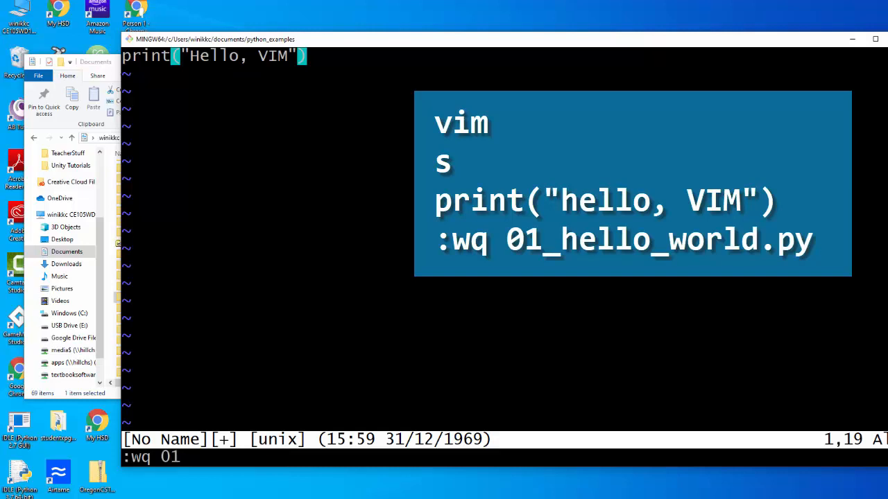
{"action": "type", "text": "_"}
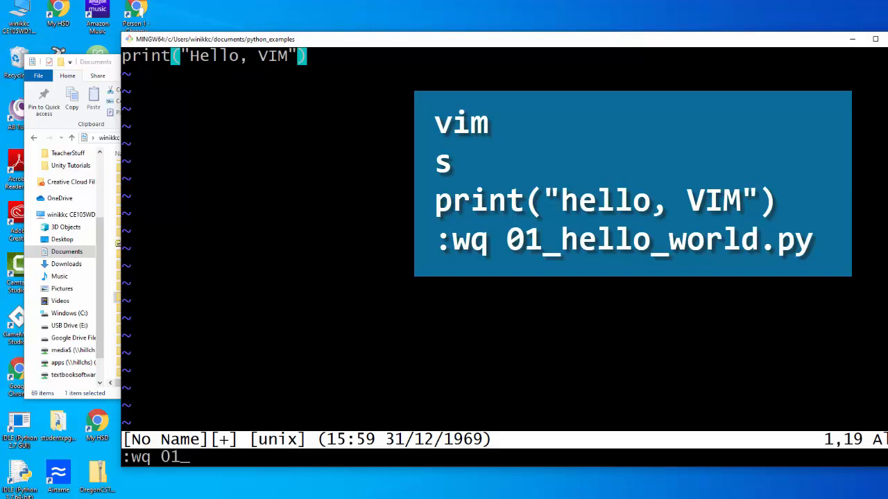
{"action": "type", "text": "hello"}
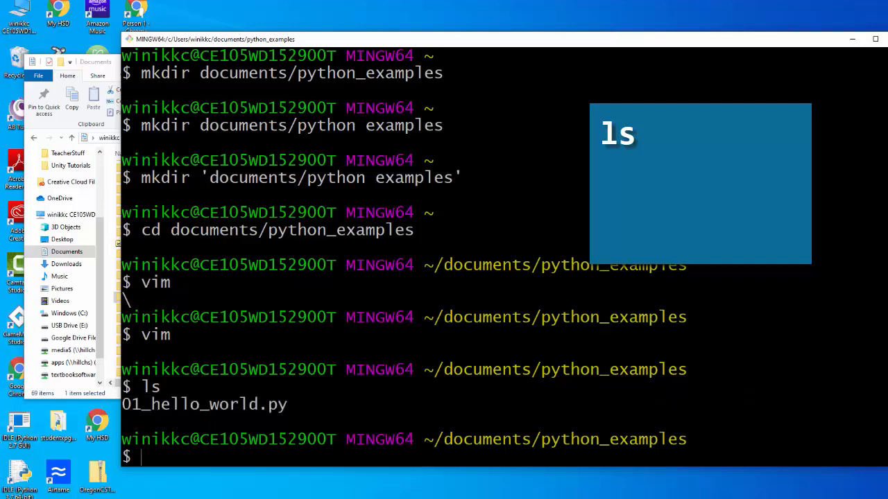
Step: List the folder with dir, then run python 01_hello_world.py to print Hello, VIM
{"action": "type", "text": "dir"}
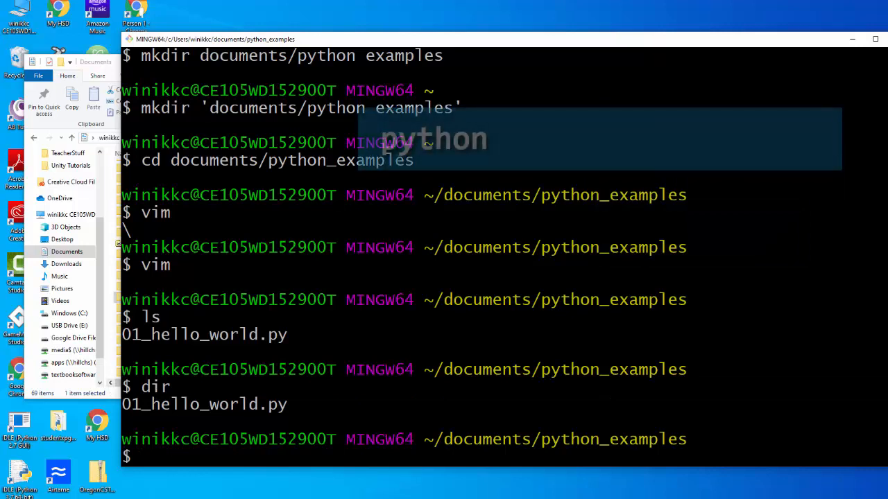
{"action": "type", "text": "python 01"}
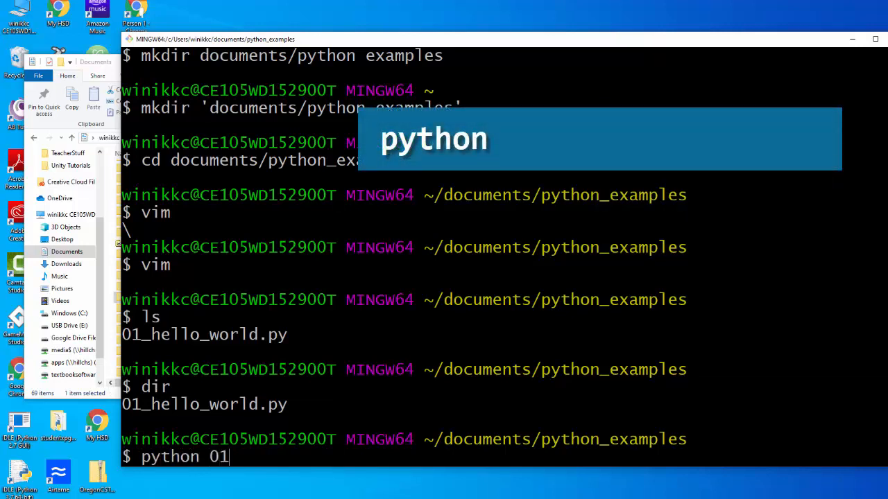
{"action": "type", "text": "_hello"}
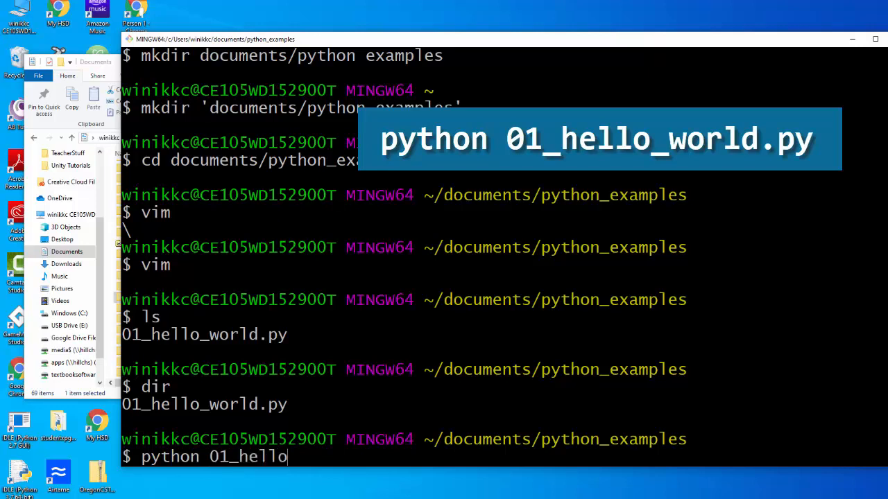
{"action": "type", "text": "_"}
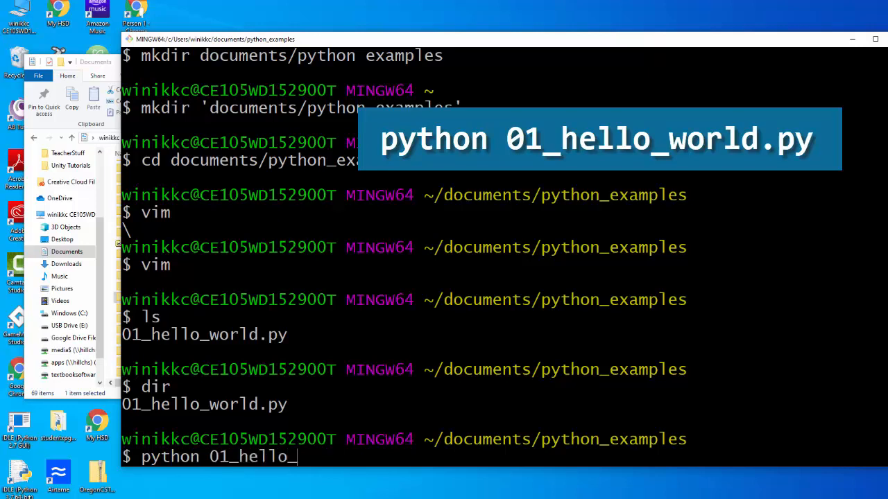
{"action": "type", "text": "world.py"}
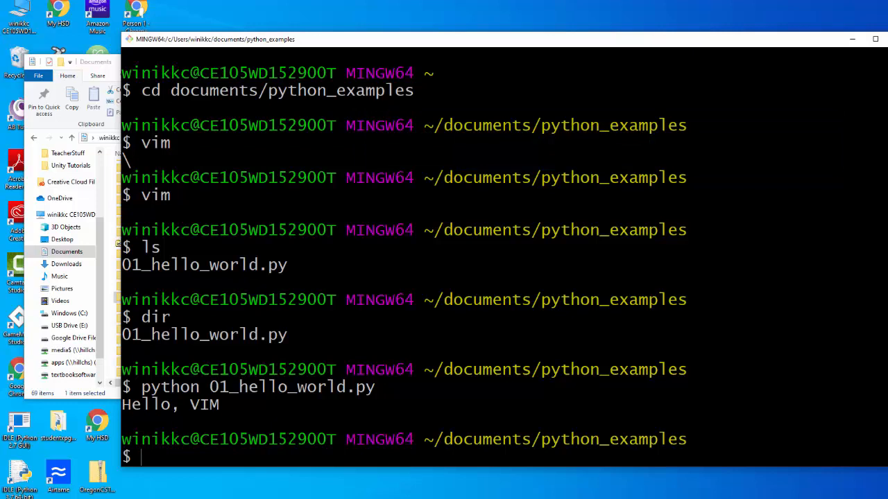
Step: Reopen 01_hello_world.py in vim and enter insert mode
{"action": "type", "text": "vim"}
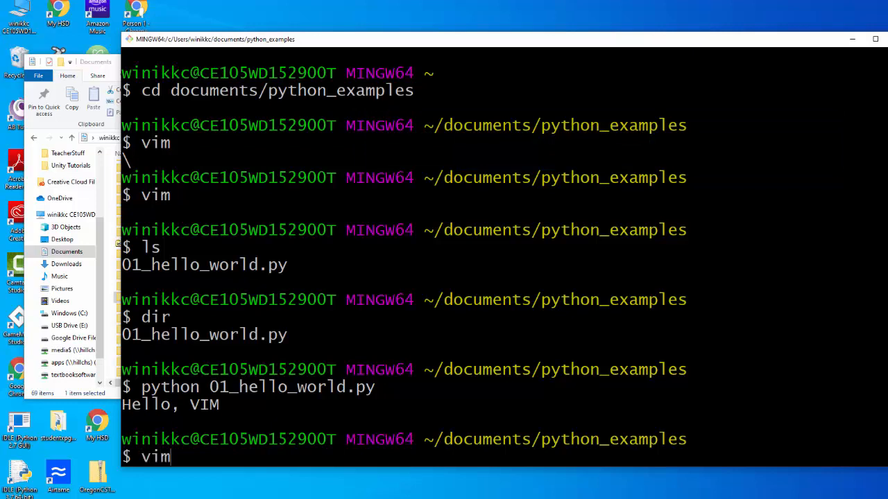
{"action": "type", "text": "0"}
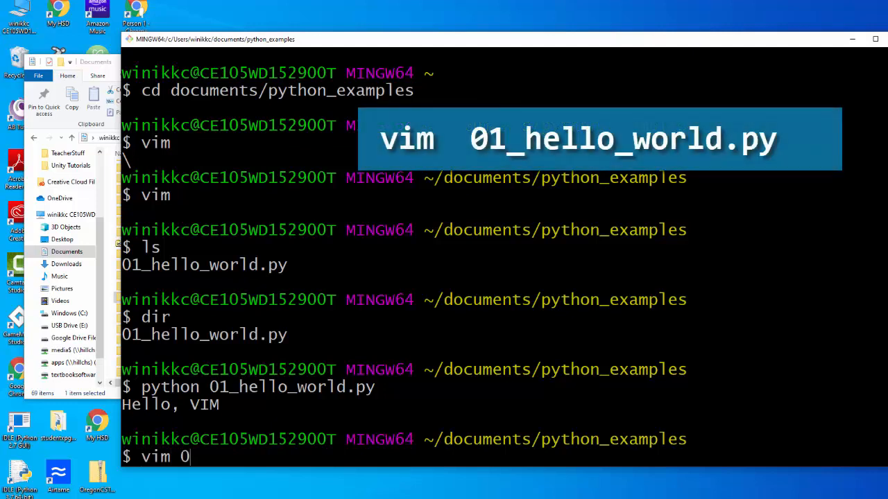
{"action": "type", "text": "1_hell"}
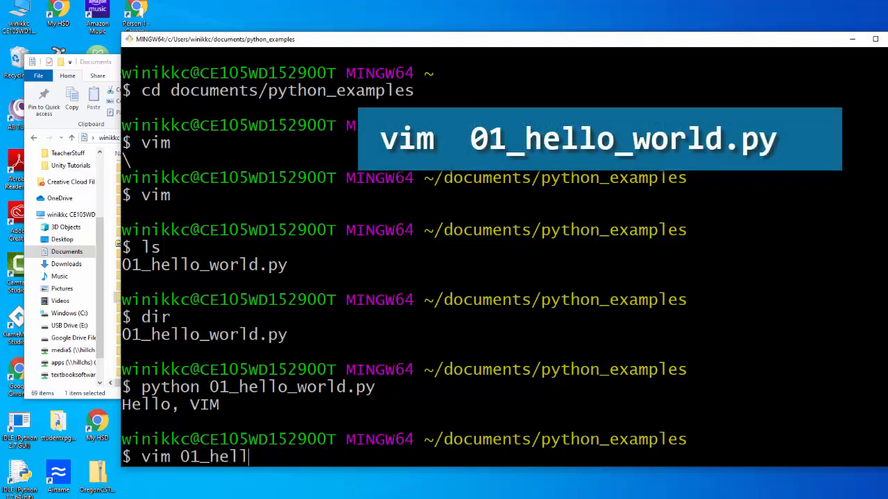
{"action": "type", "text": "o"}
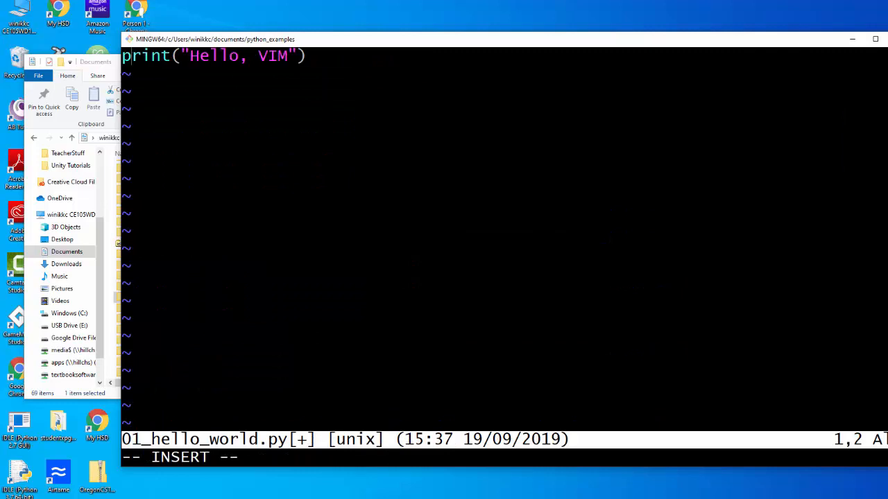
Step: Replace VIM with Git Bash in the print line and save with :wq
{"action": "left_click", "coordinate": [194, 55]}
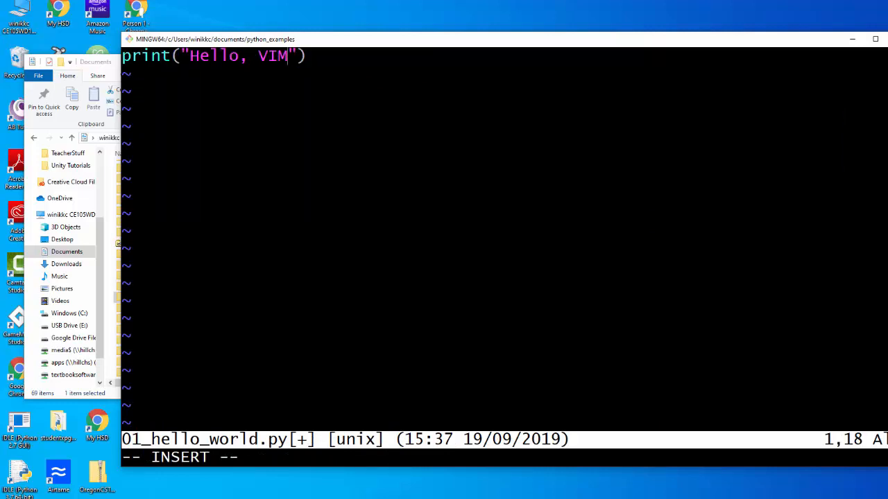
{"action": "type", "text": "Git Ba"}
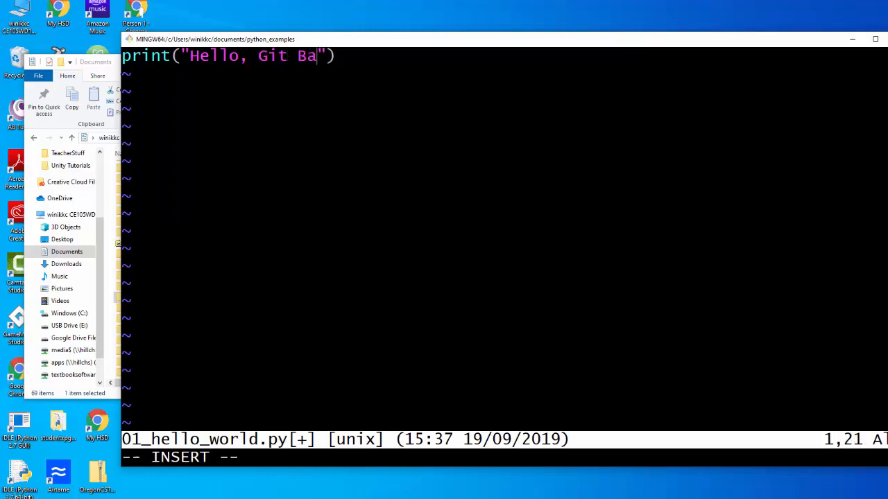
{"action": "type", "text": "sh"}
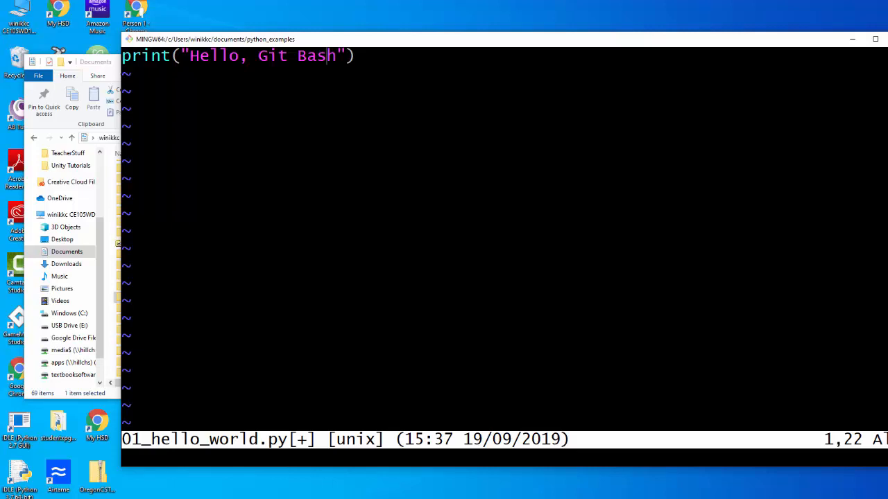
{"action": "type", "text": ":wq"}
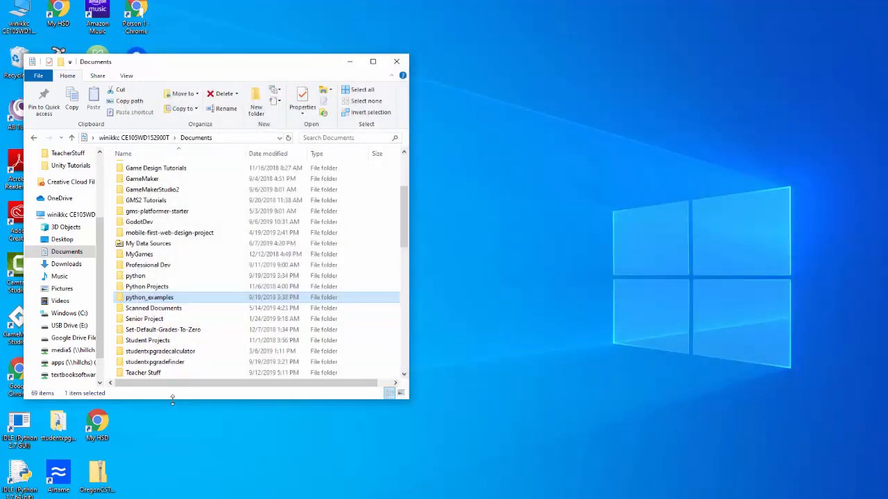
Step: Open the python_examples folder in Documents, showing 01_hello_world.py
{"action": "double_click", "coordinate": [150, 296]}
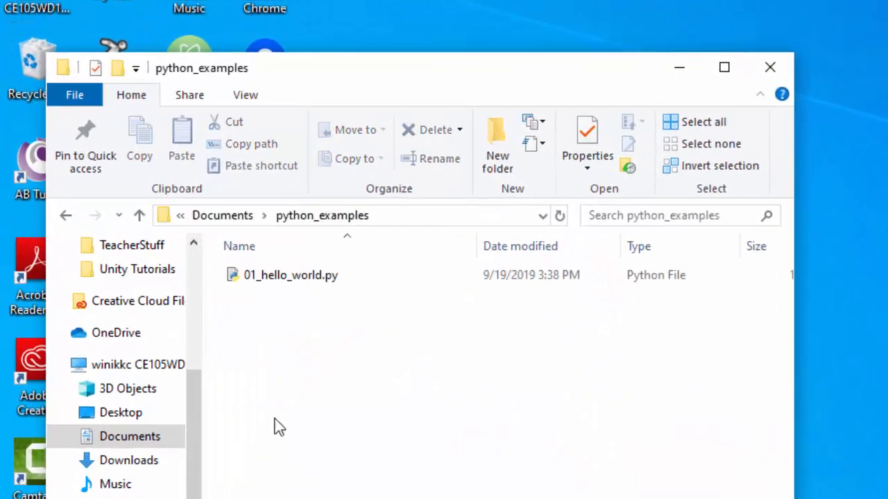
{"action": "mouse_move", "coordinate": [289, 275]}
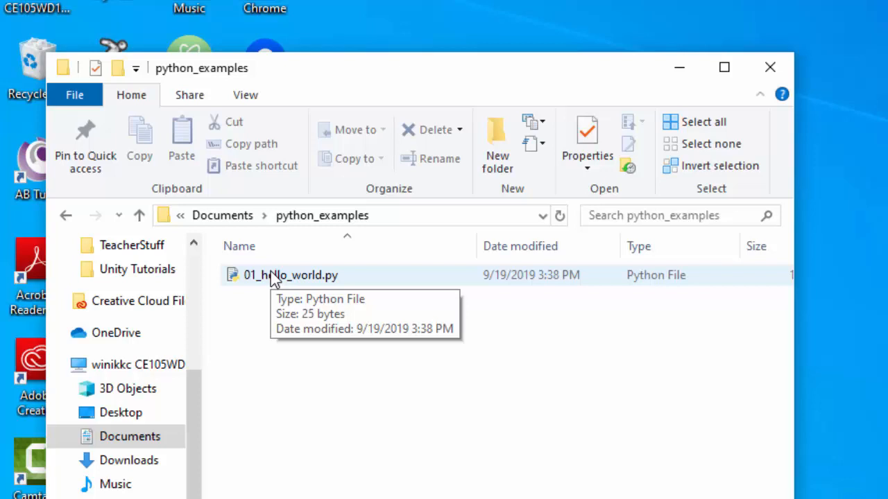
{"action": "mouse_move", "coordinate": [549, 373]}
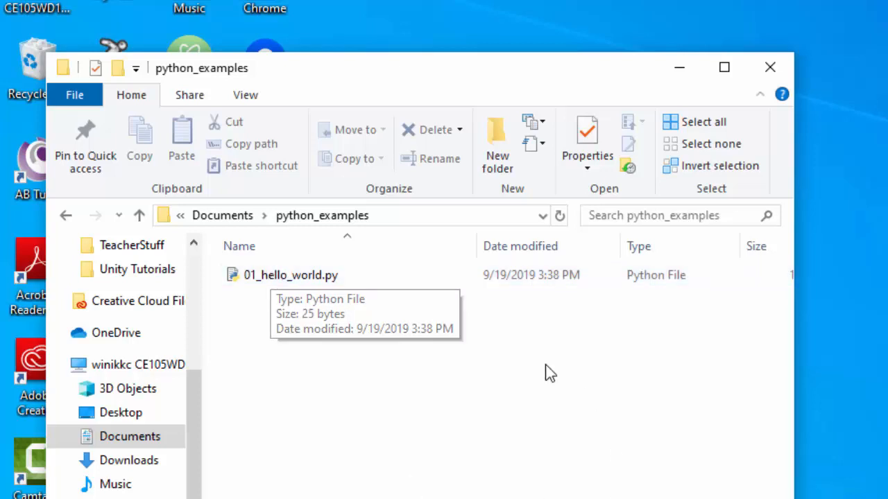
{"action": "mouse_move", "coordinate": [258, 300]}
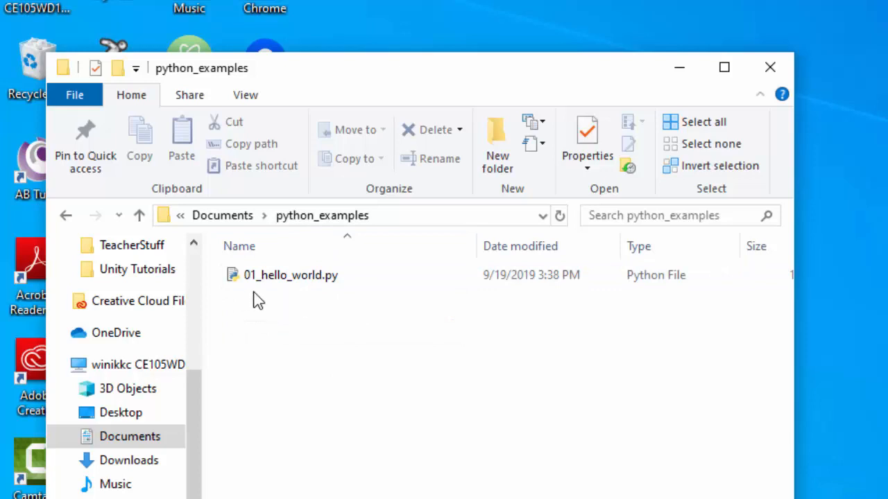
{"action": "mouse_move", "coordinate": [235, 277]}
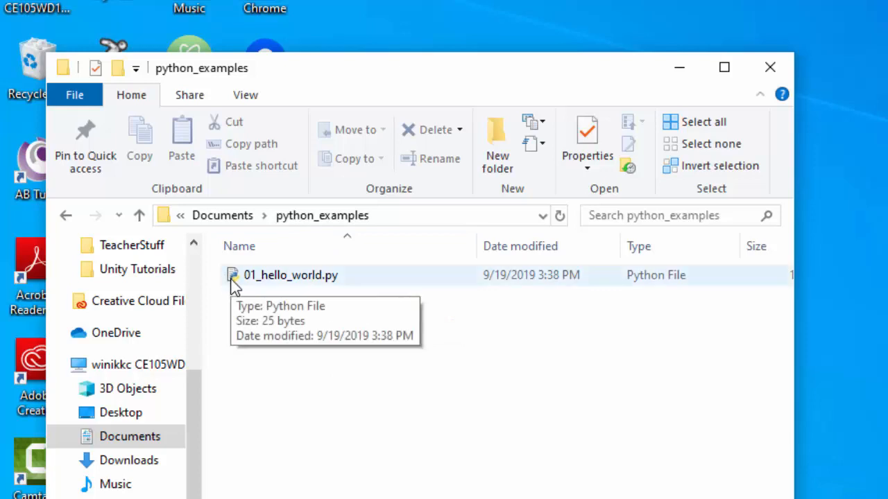